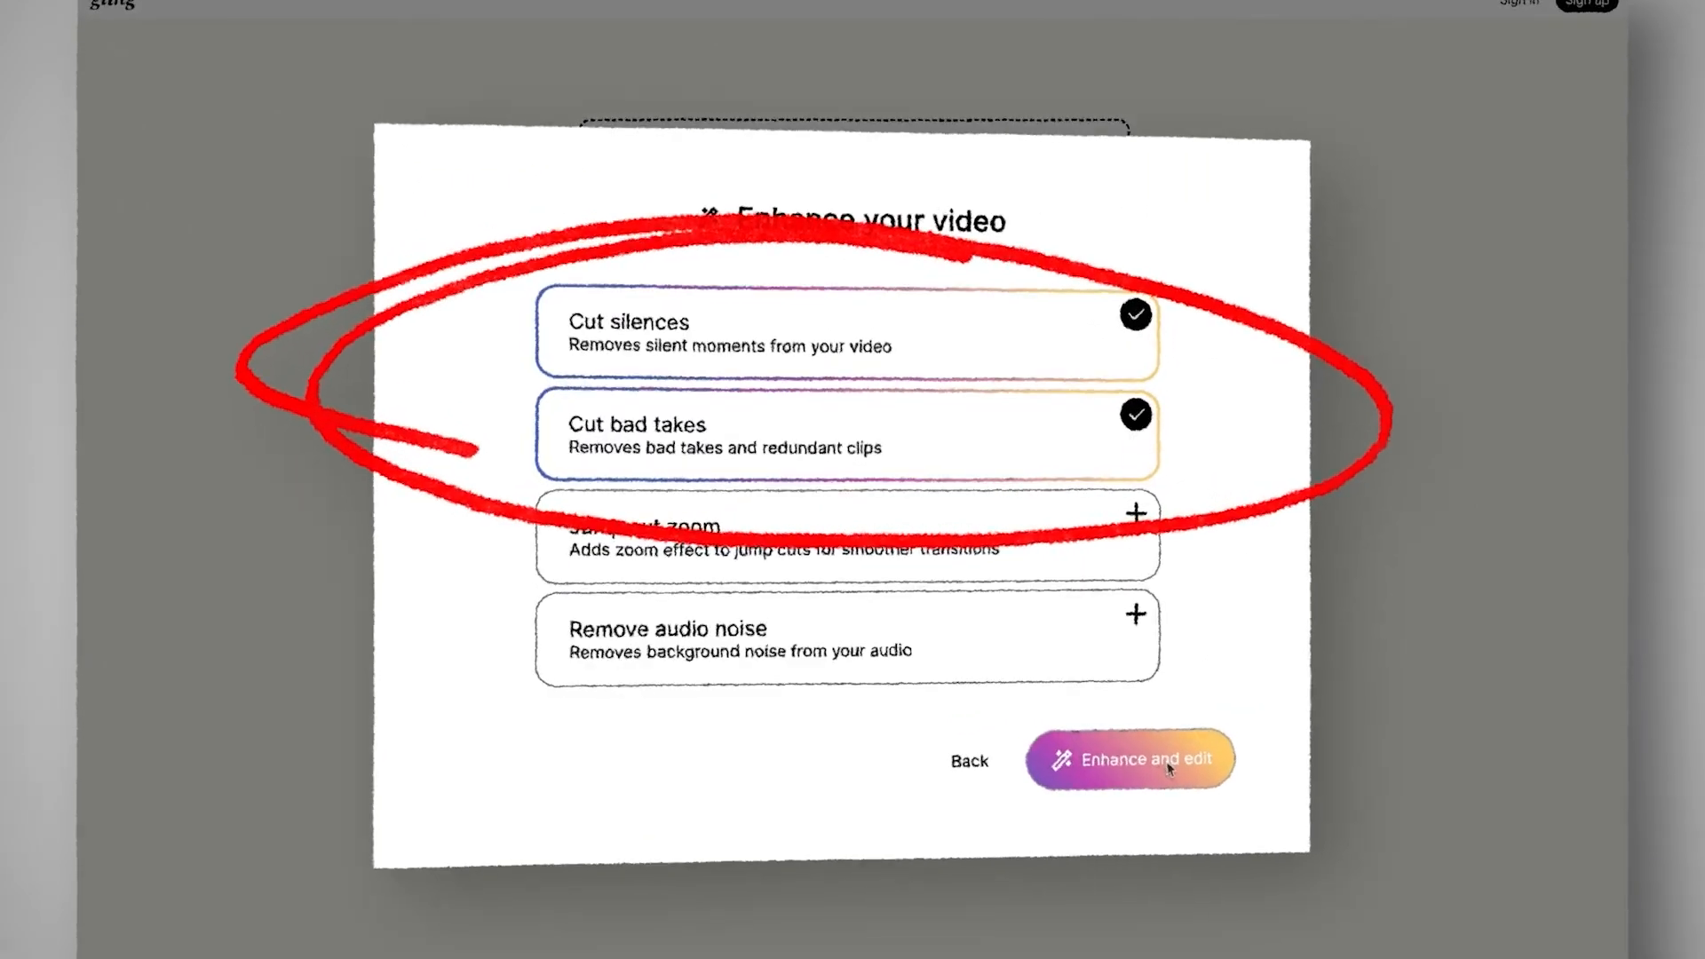
# Run Gling's Enhance and edit with Cut silences and Cut bad takes enabled.
pyautogui.click(1127, 758)
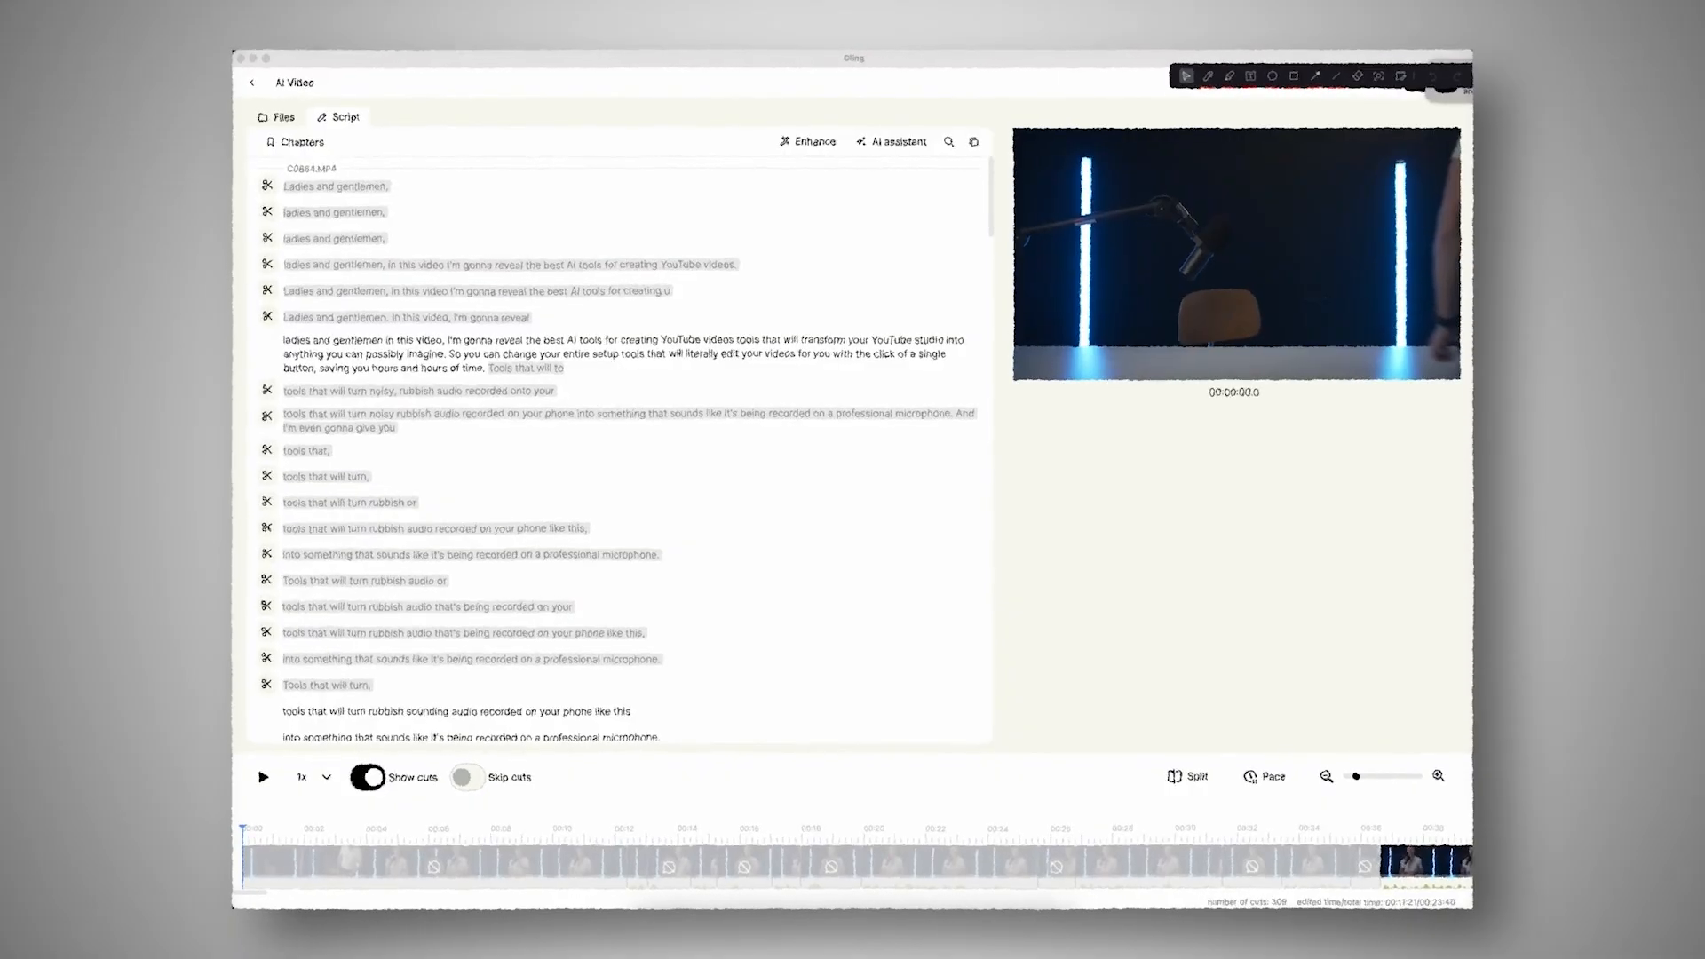
pyautogui.click(262, 777)
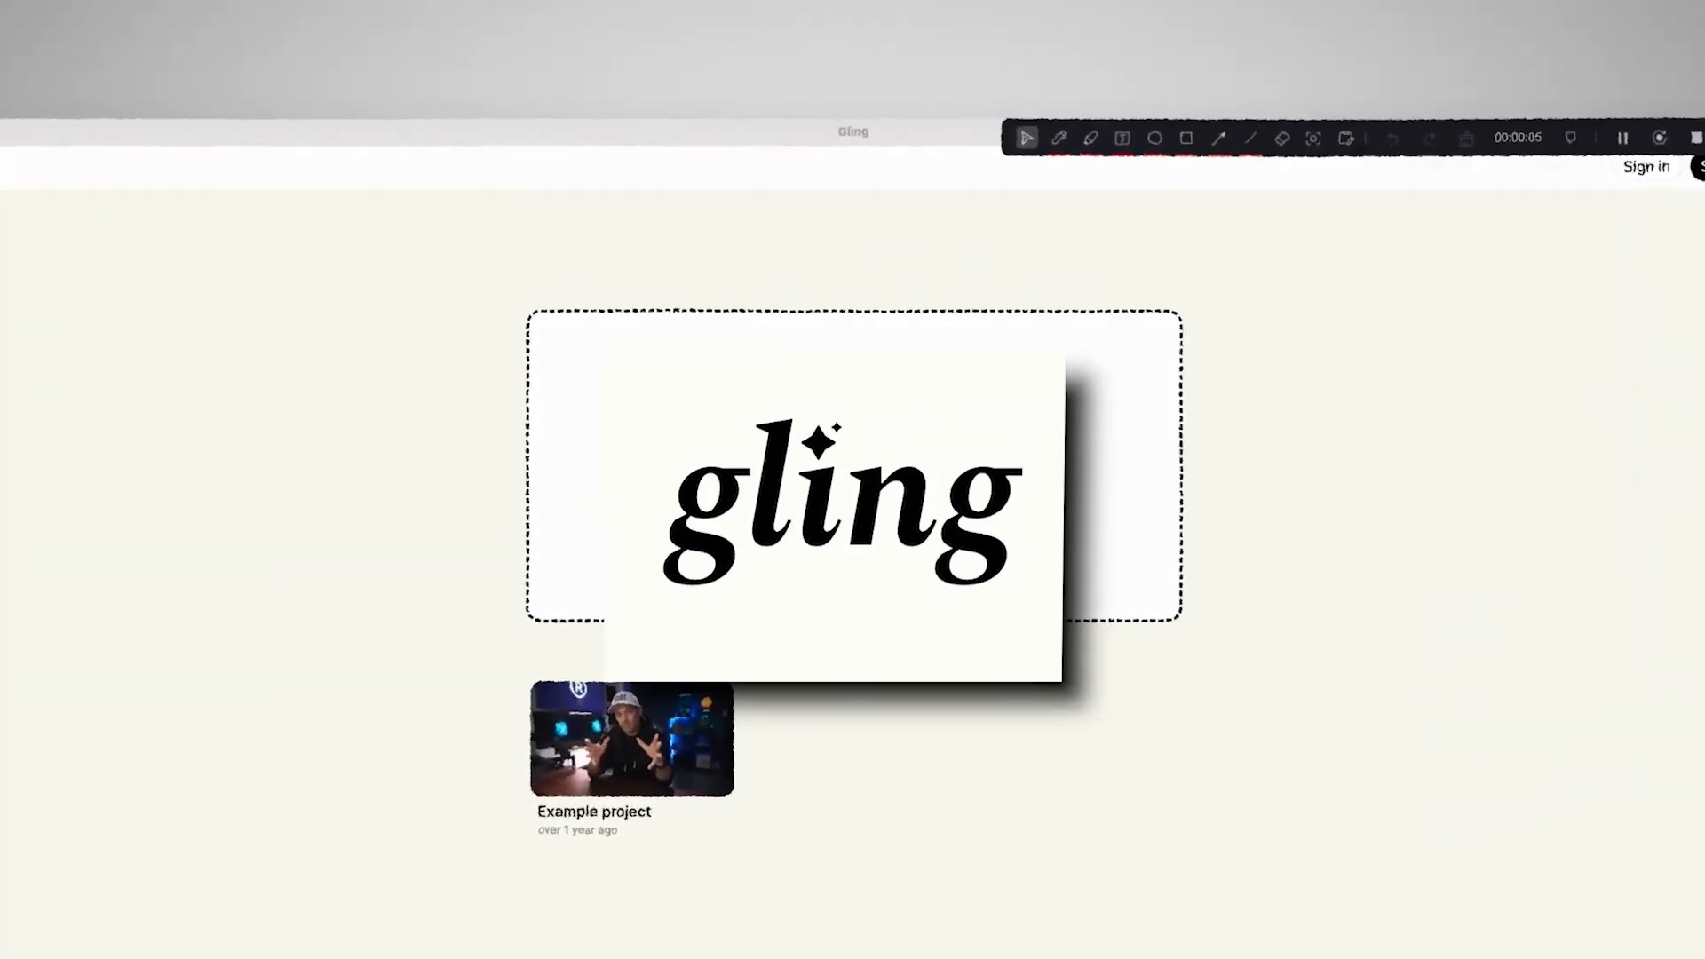
pyautogui.click(631, 738)
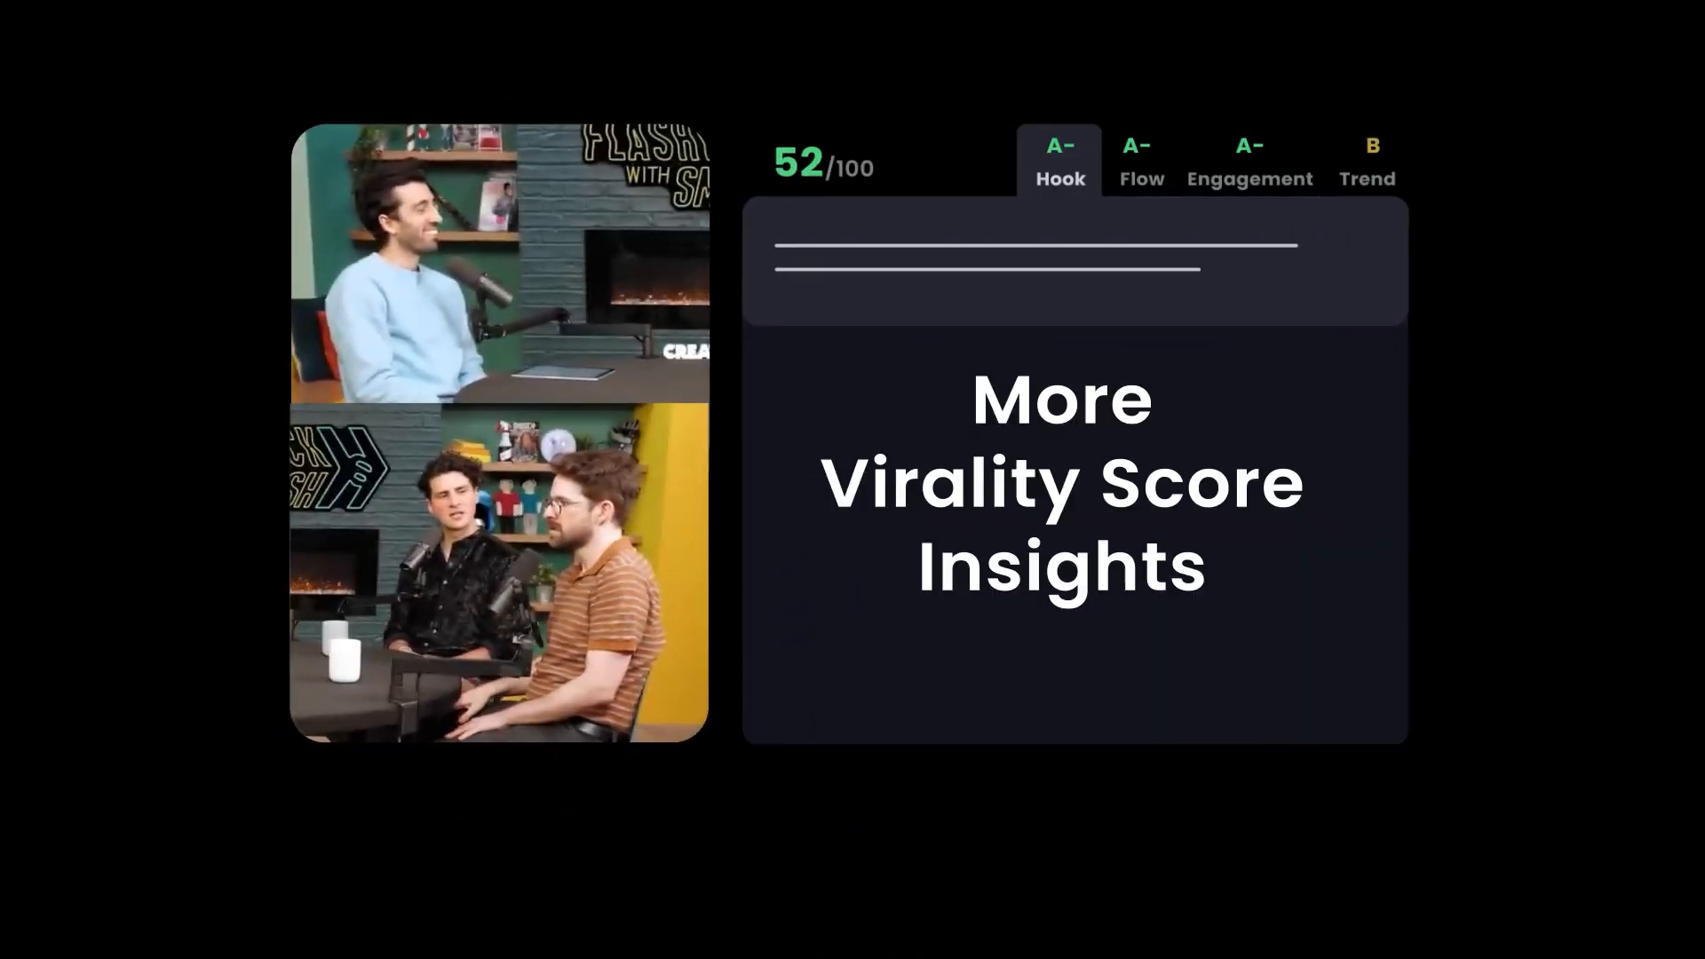
pyautogui.click(1250, 161)
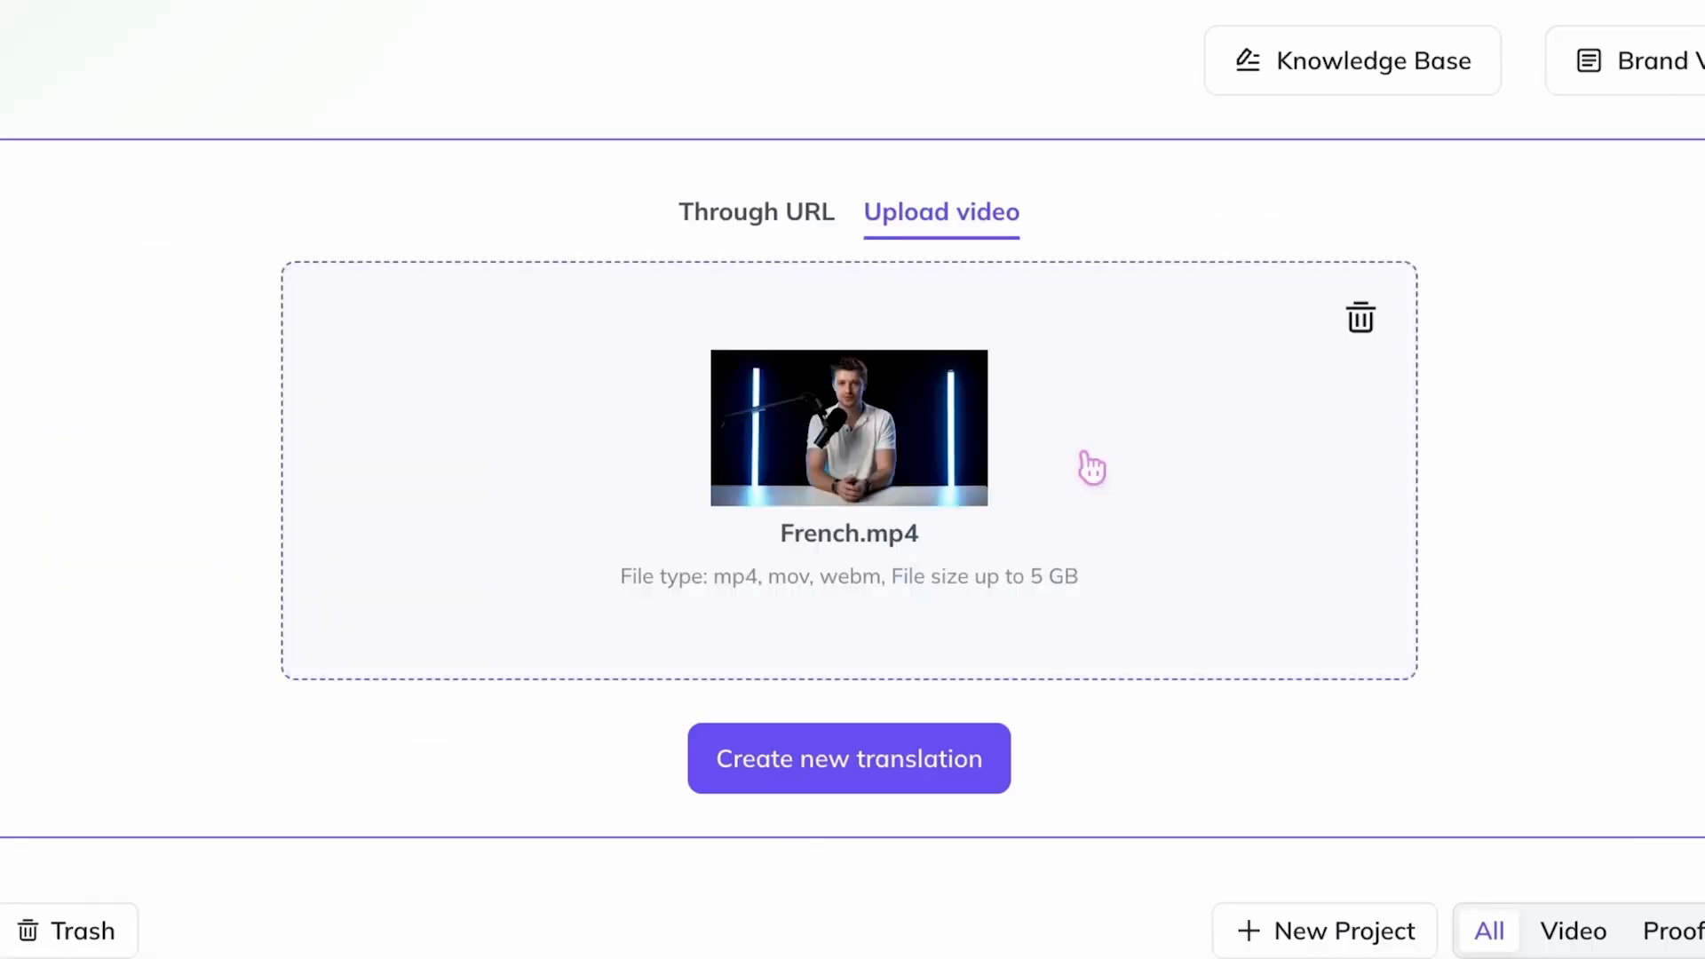
# Start a HeyGen translation of French.mp4 and search 'french' as output language.
pyautogui.click(848, 757)
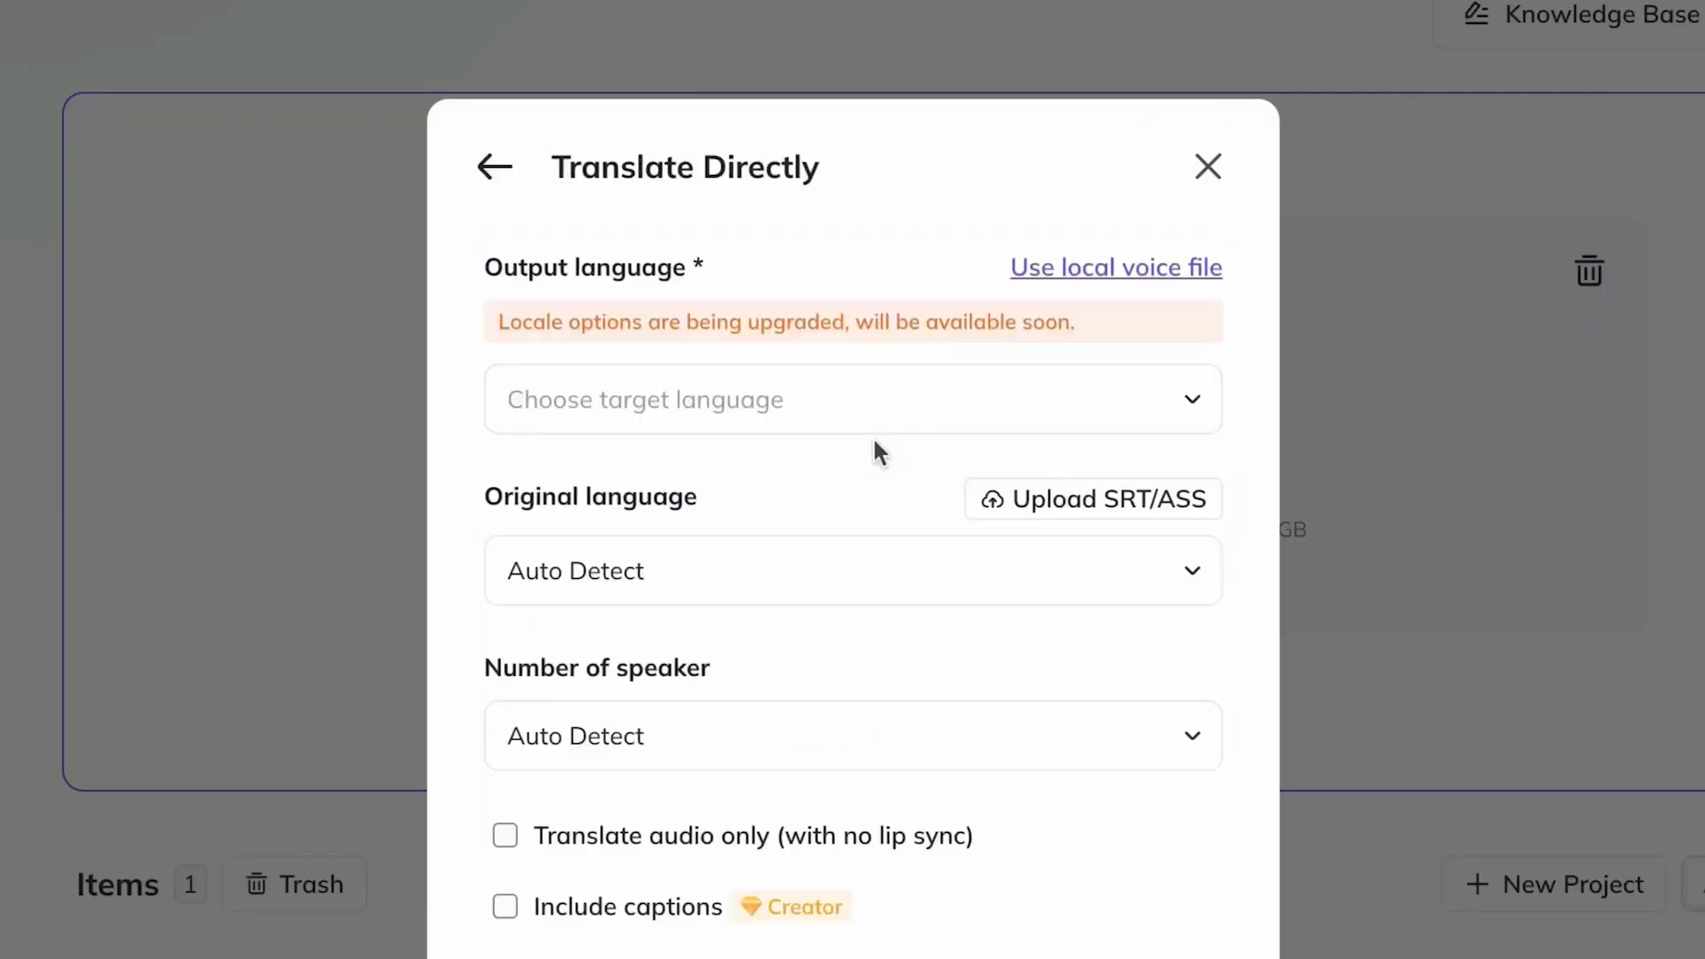
pyautogui.write('fre')
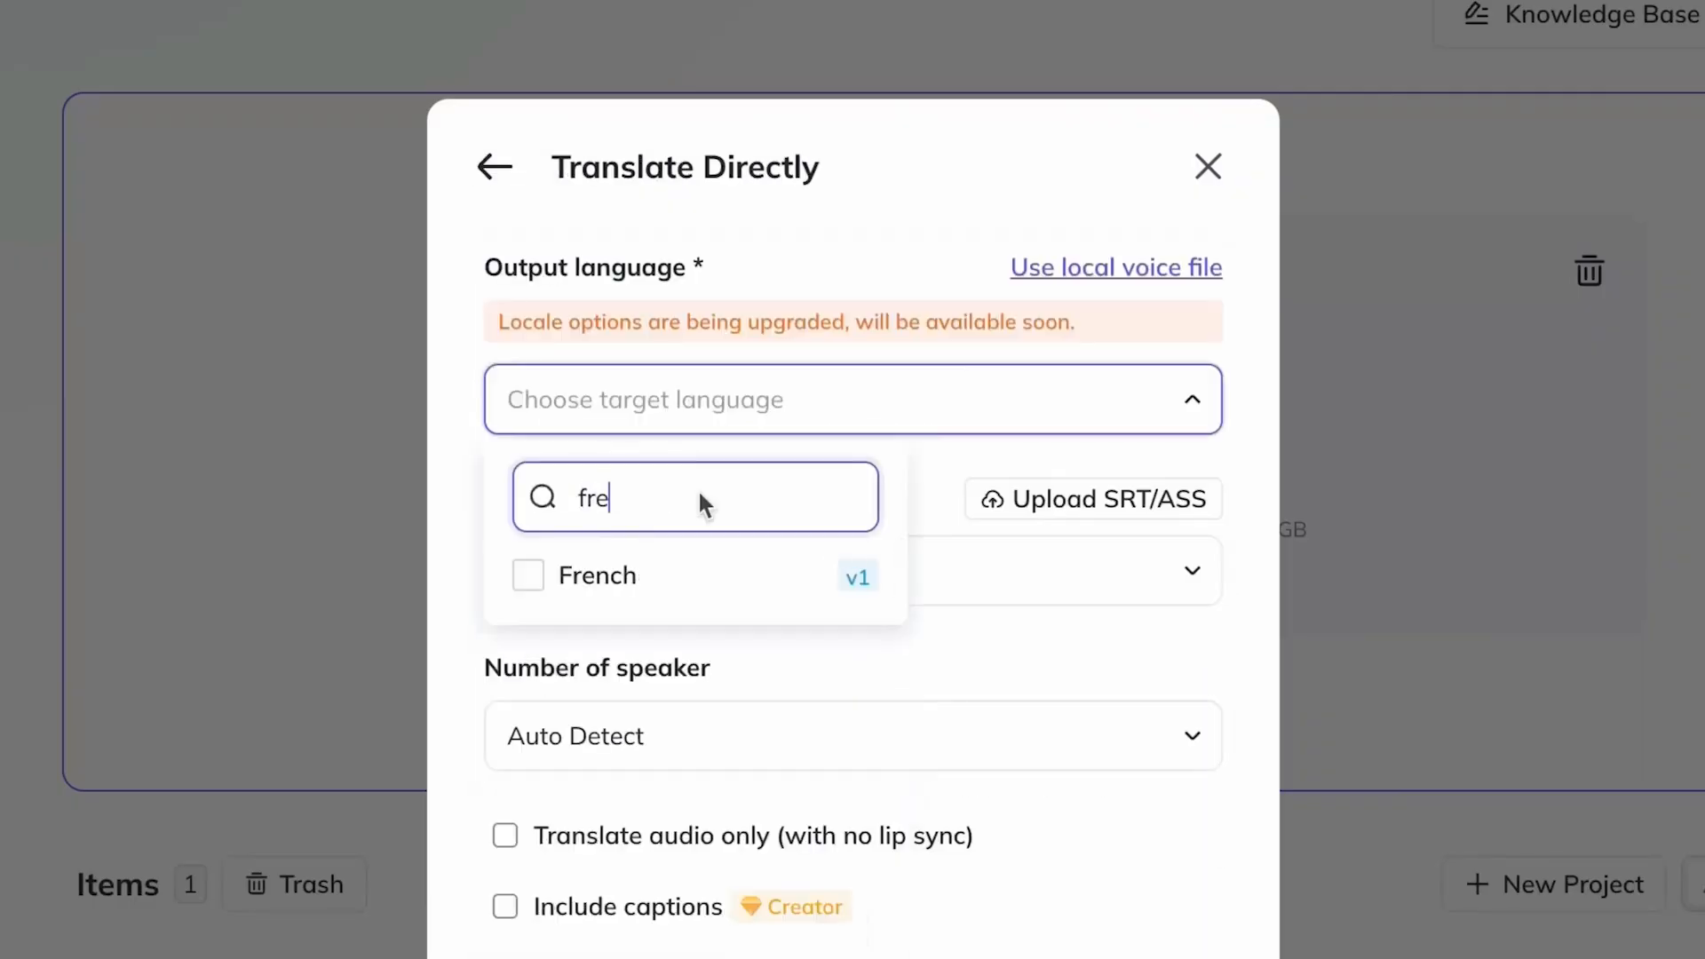
pyautogui.write('nch')
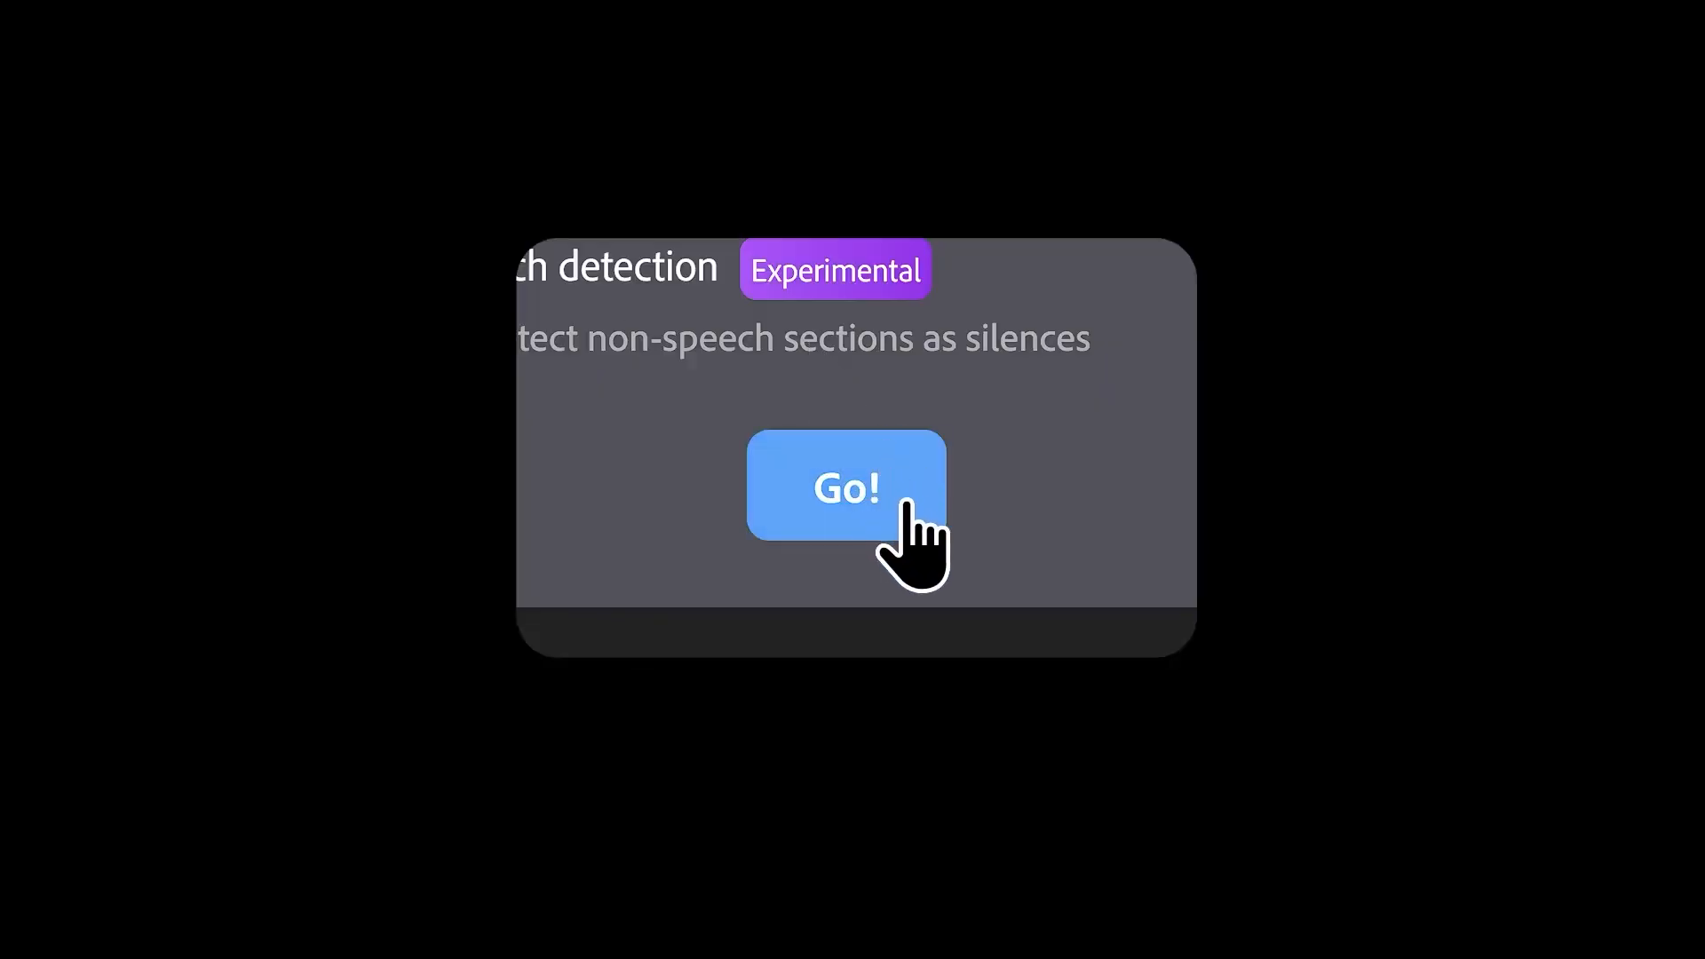
# Run FireCut silence detection with Go!, cutting 89 seconds of silence.
pyautogui.click(845, 485)
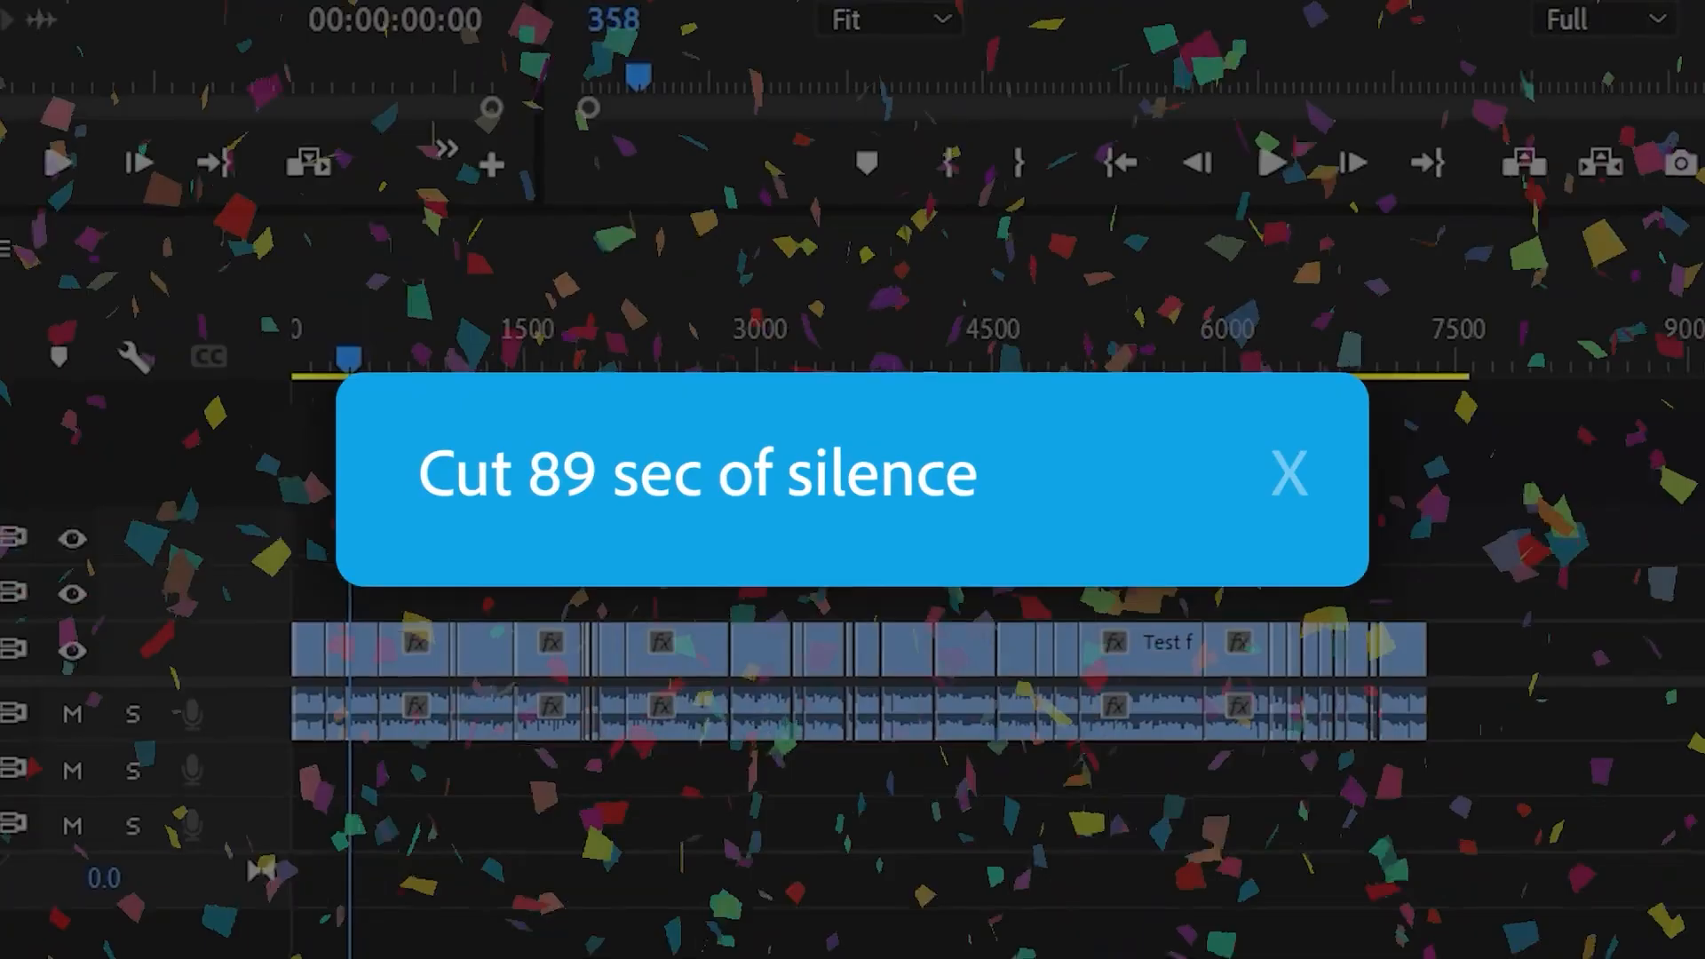